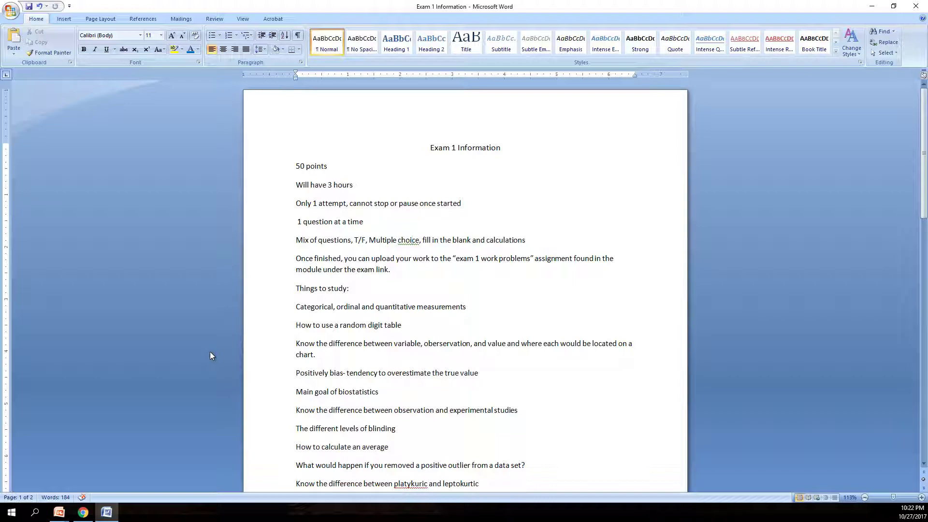
# Scroll down the Exam 1 Information document to the standard deviation item ending the study list.
pyautogui.click(412, 240)
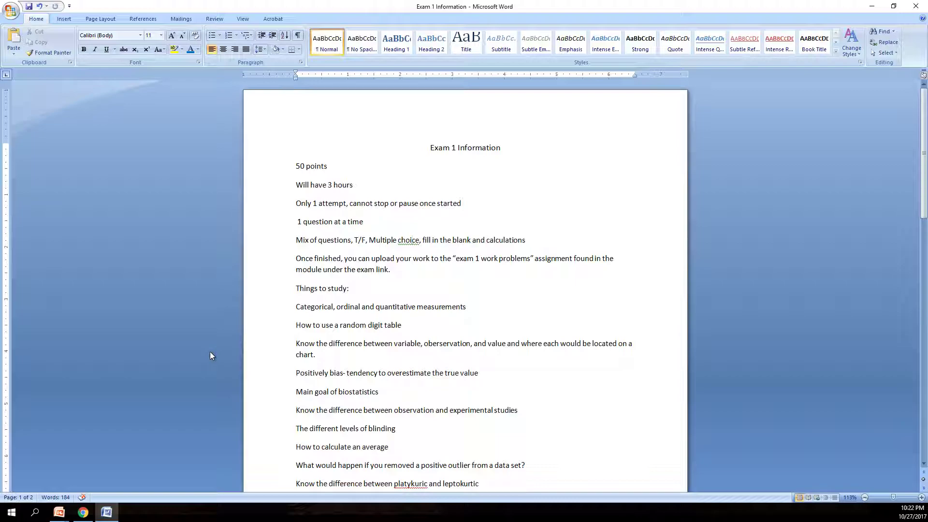
pyautogui.click(412, 240)
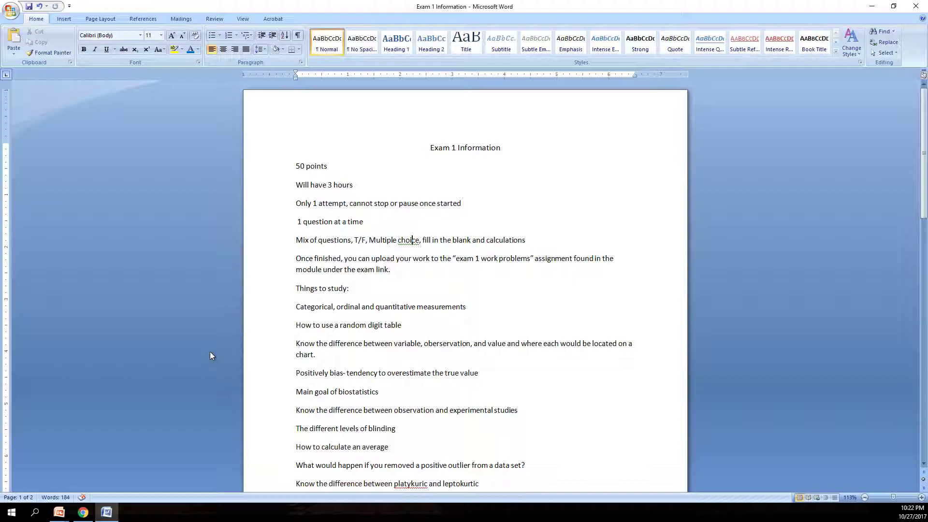
pyautogui.moveTo(517, 216)
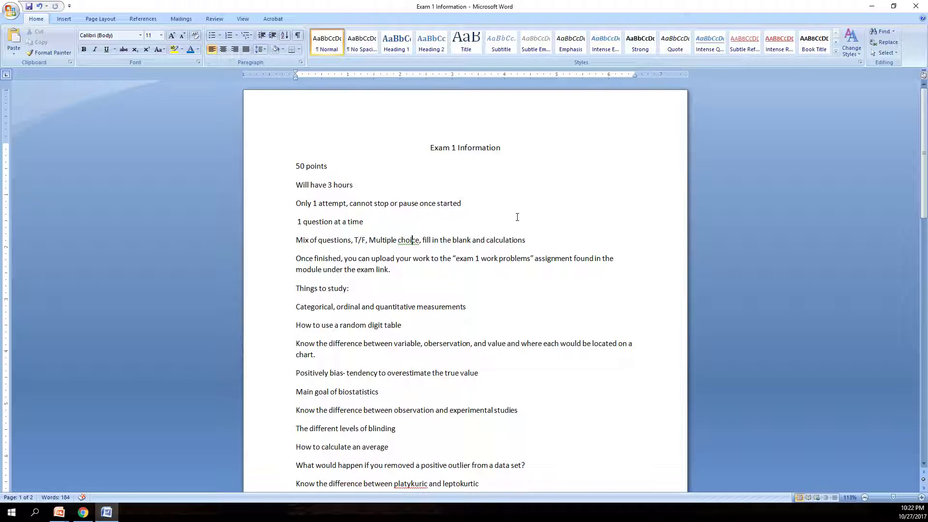
pyautogui.moveTo(554, 354)
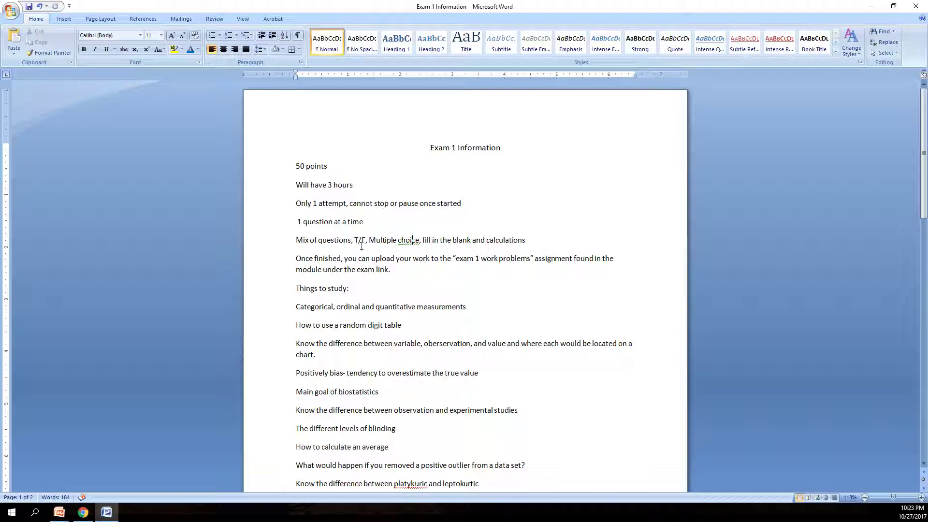
pyautogui.moveTo(376, 259)
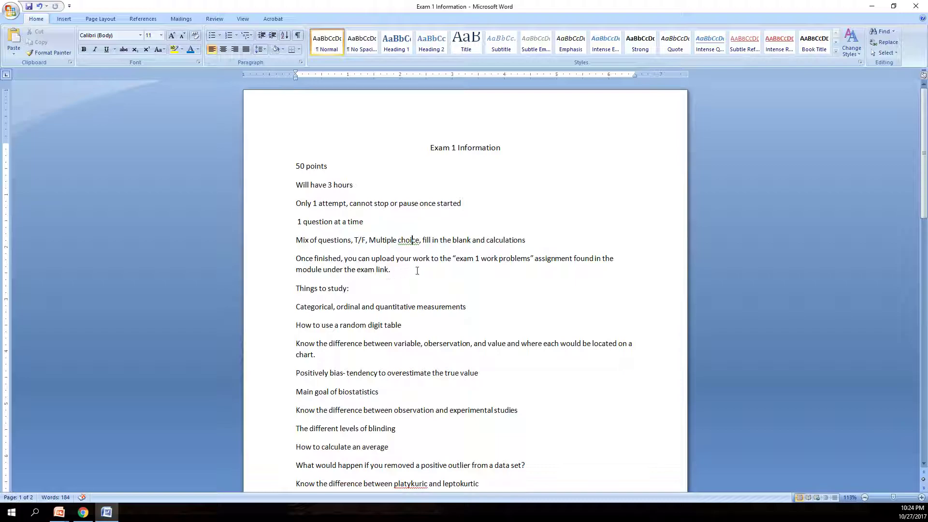
pyautogui.moveTo(429, 263)
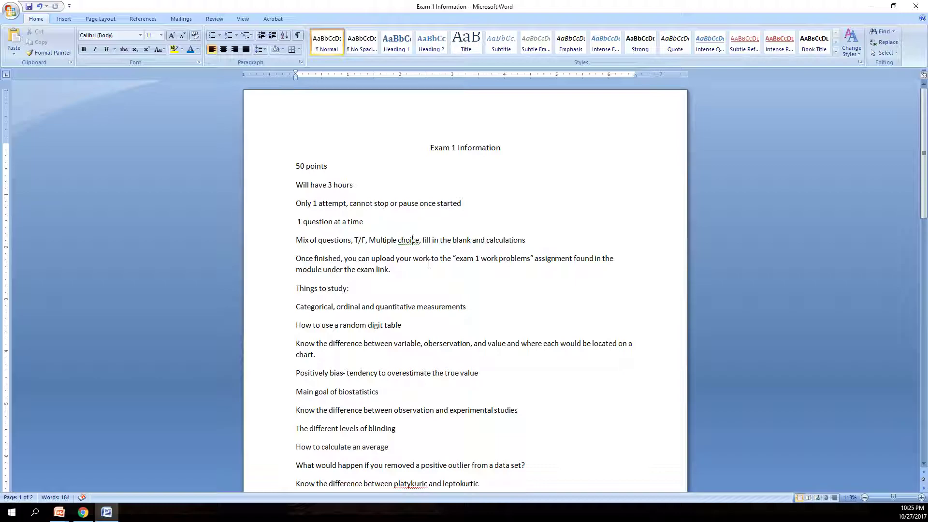
pyautogui.moveTo(412, 275)
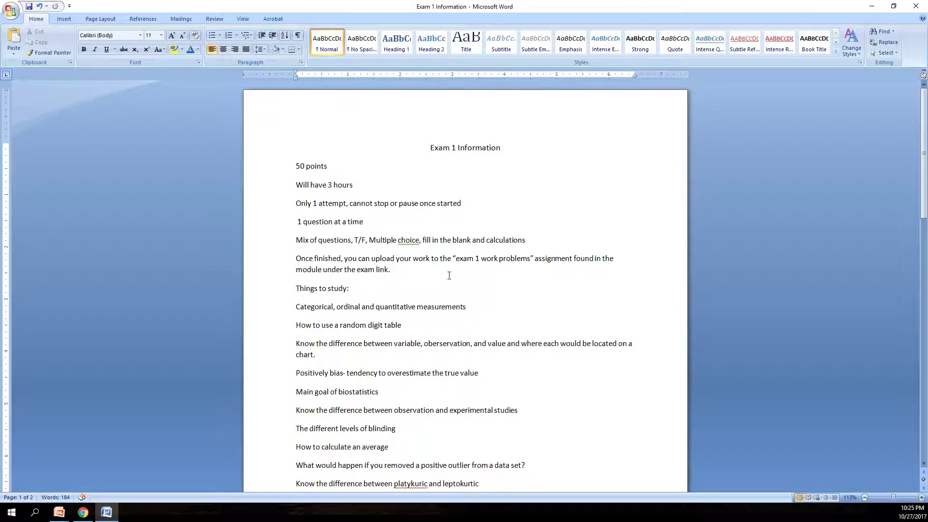
pyautogui.scroll(-3)
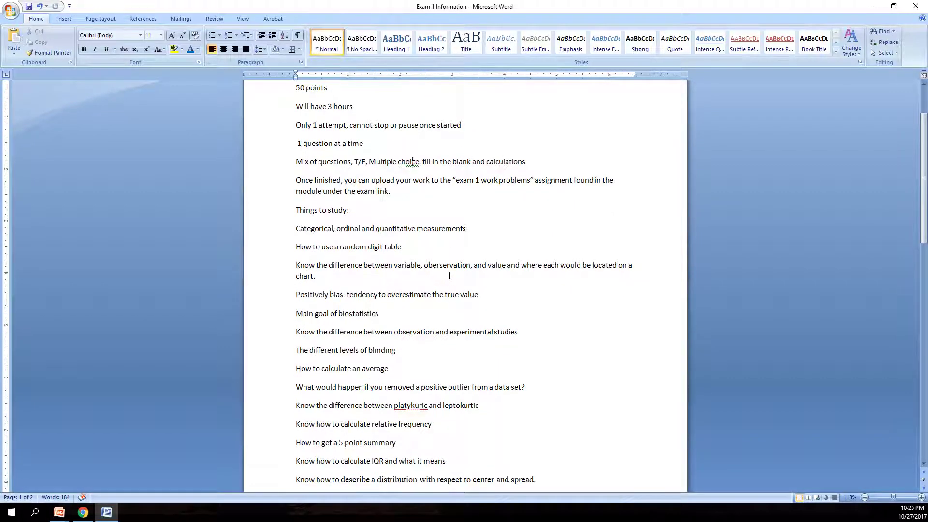
pyautogui.scroll(3)
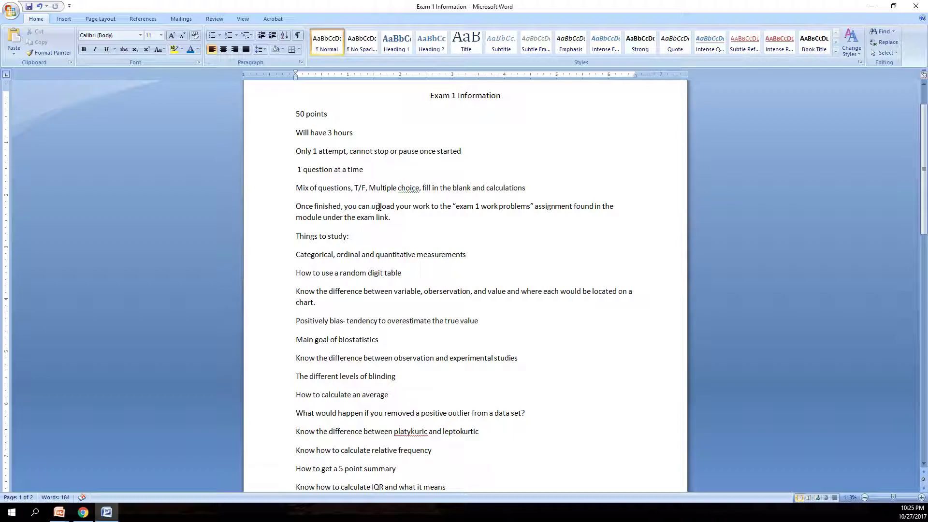
pyautogui.moveTo(439, 220)
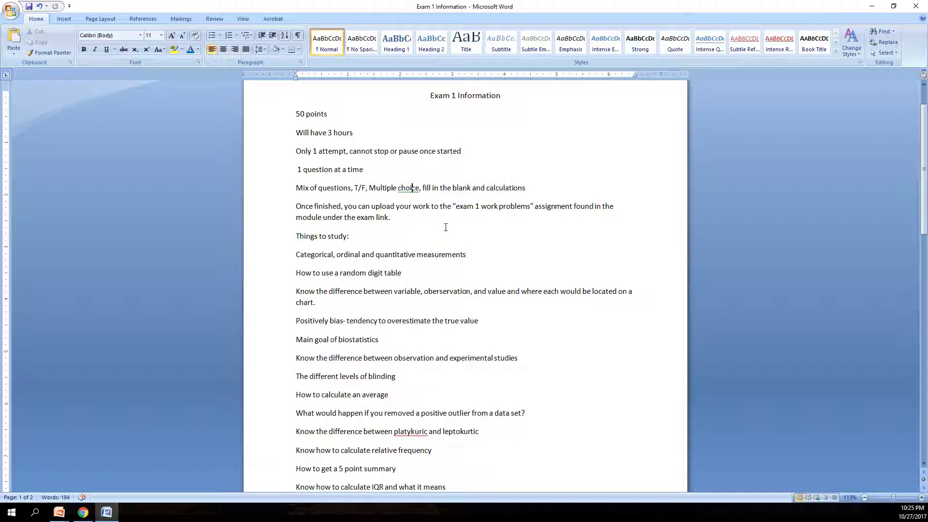
pyautogui.scroll(-3)
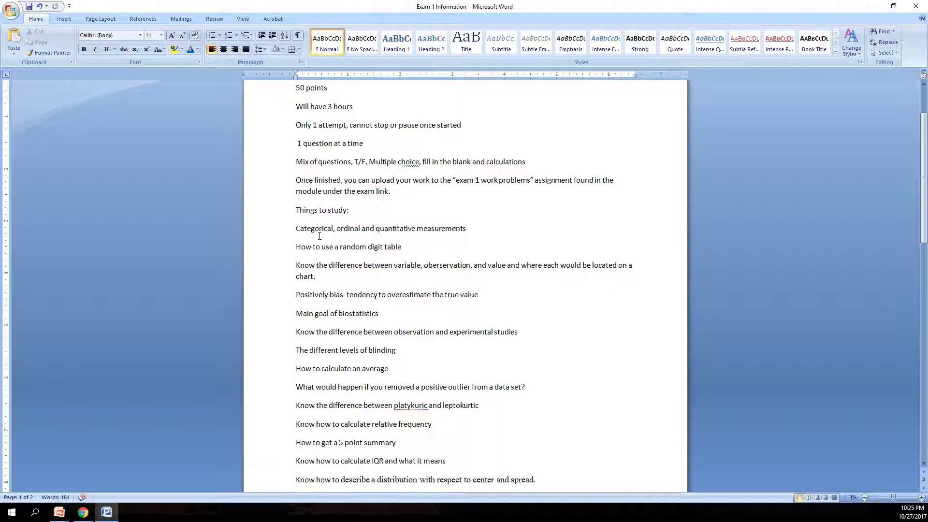
pyautogui.moveTo(342, 233)
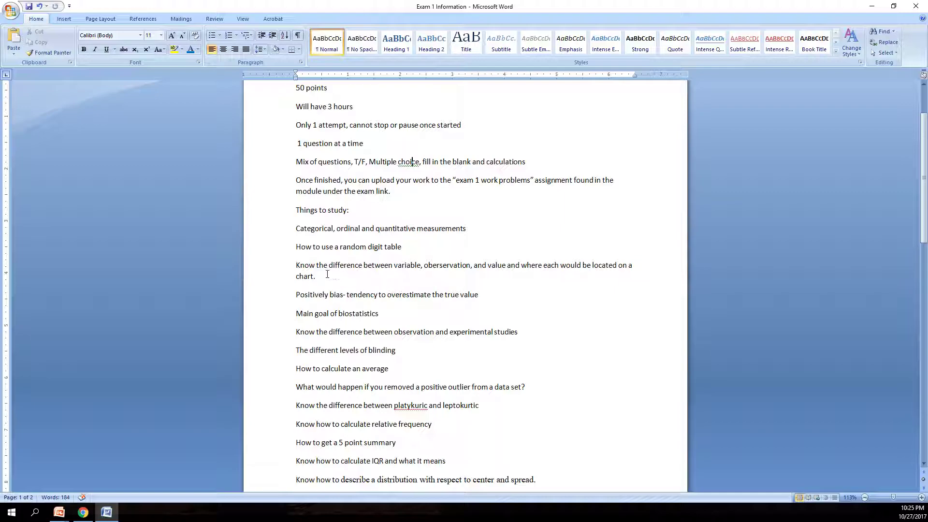
pyautogui.moveTo(348, 256)
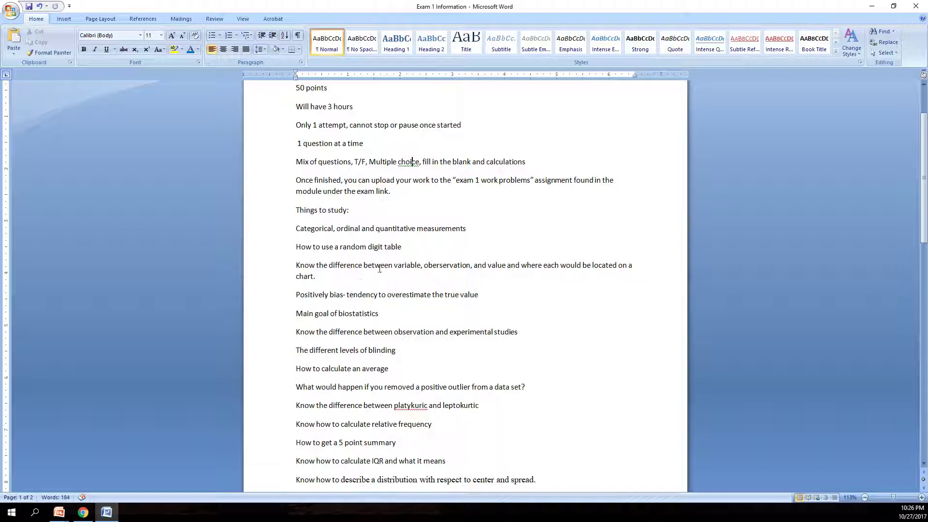
pyautogui.moveTo(511, 263)
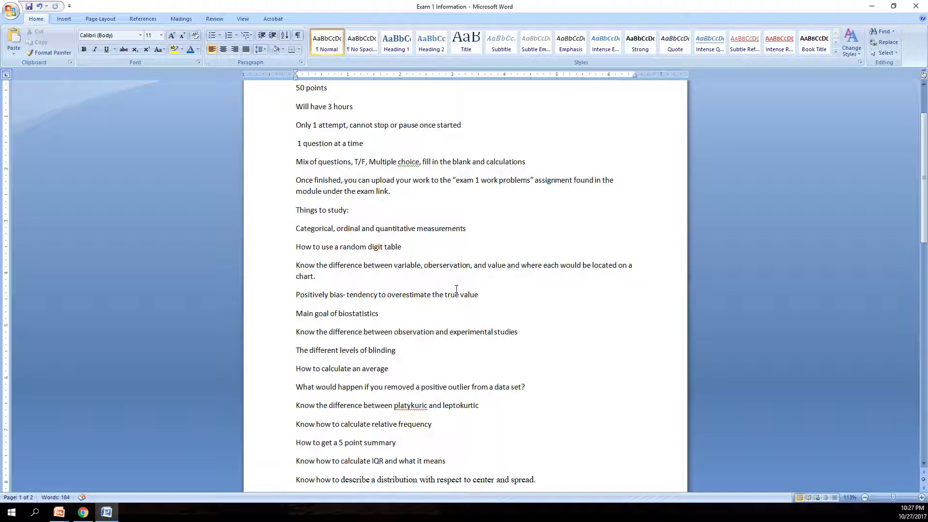
pyautogui.moveTo(487, 336)
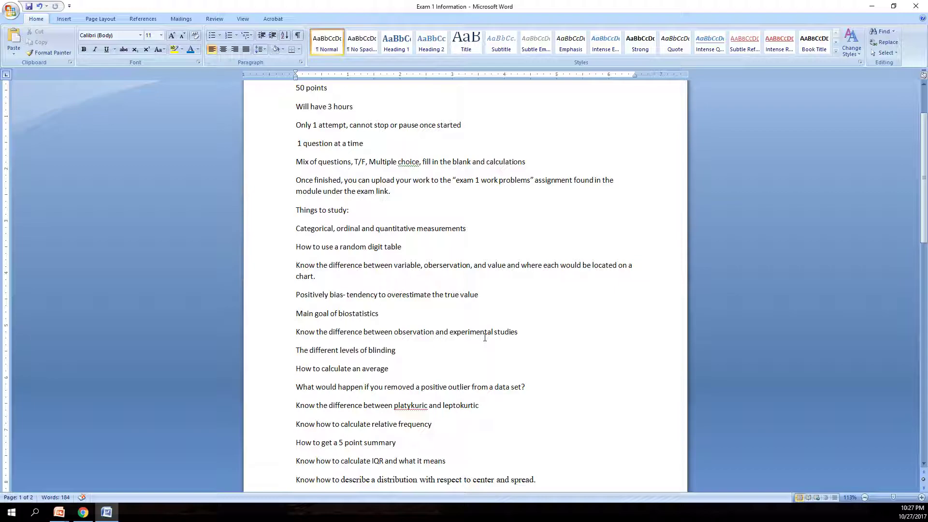
pyautogui.moveTo(480, 370)
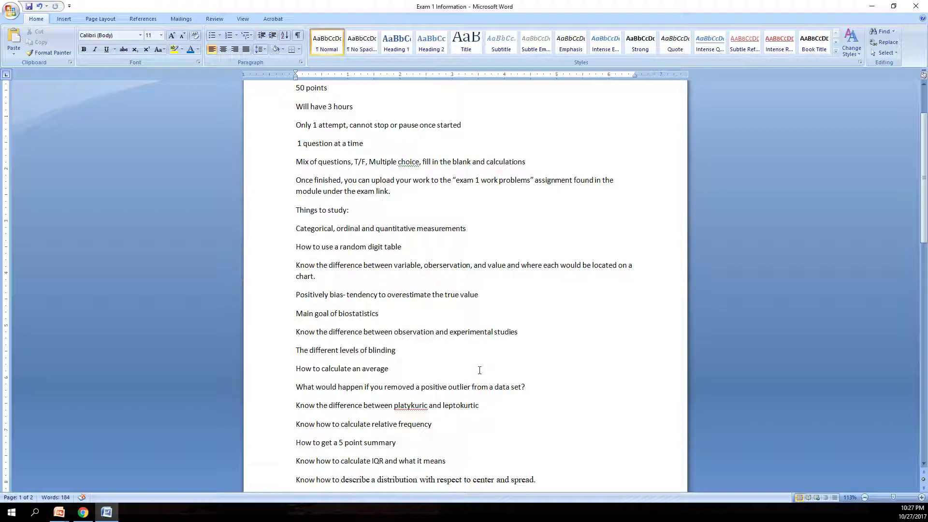
pyautogui.scroll(-3)
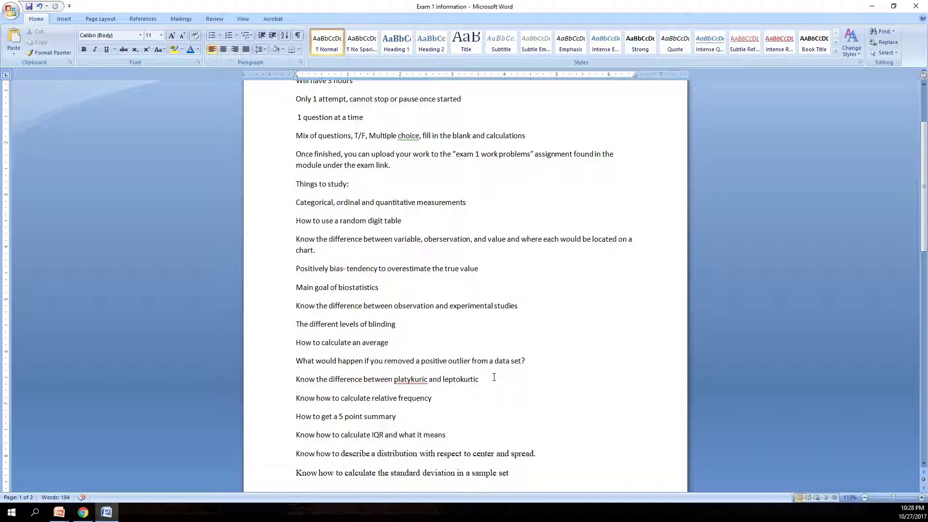
pyautogui.moveTo(497, 377)
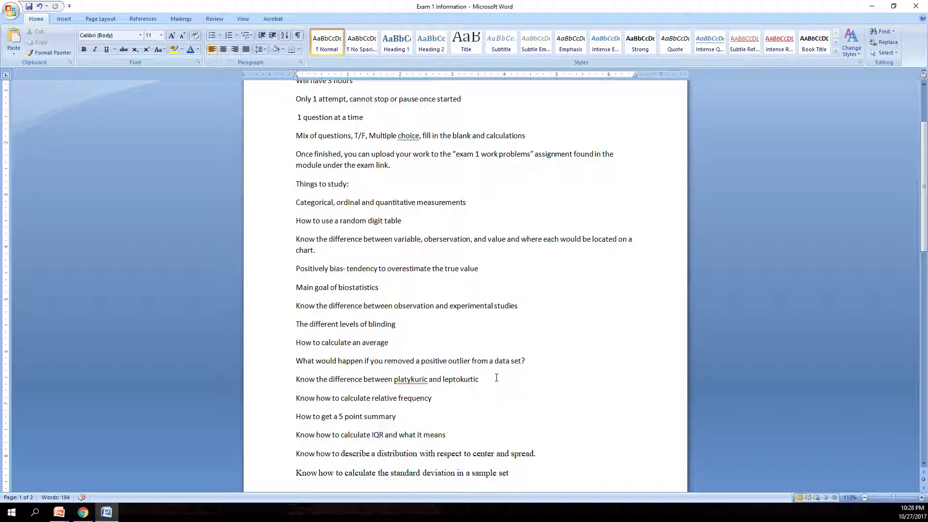
pyautogui.moveTo(412, 344)
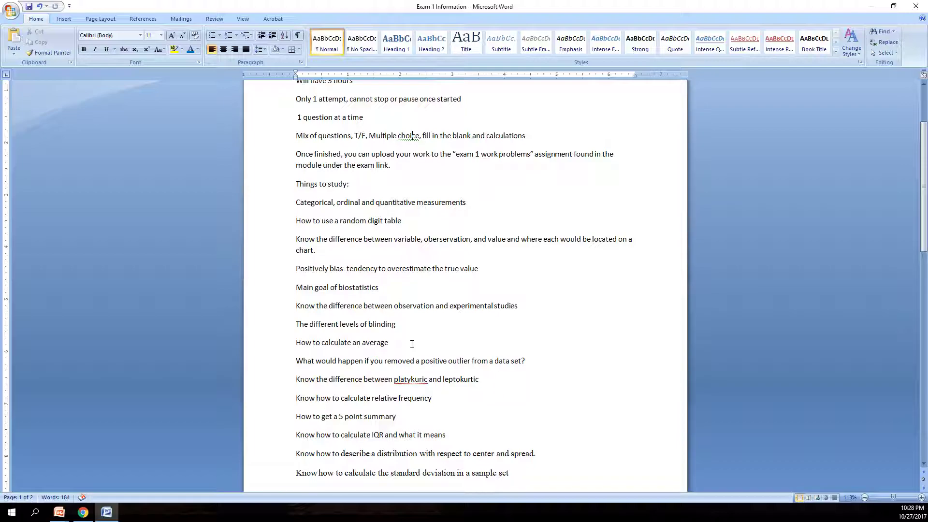
pyautogui.moveTo(409, 342)
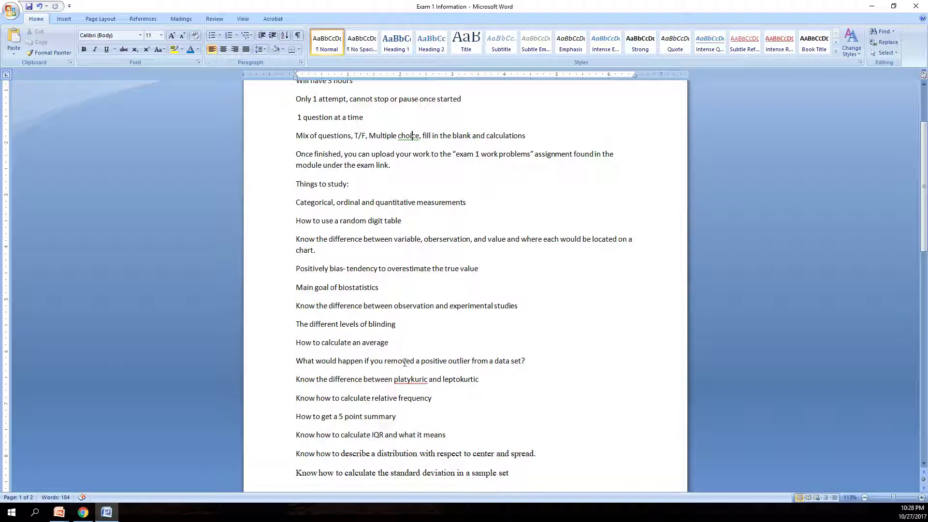
pyautogui.moveTo(473, 361)
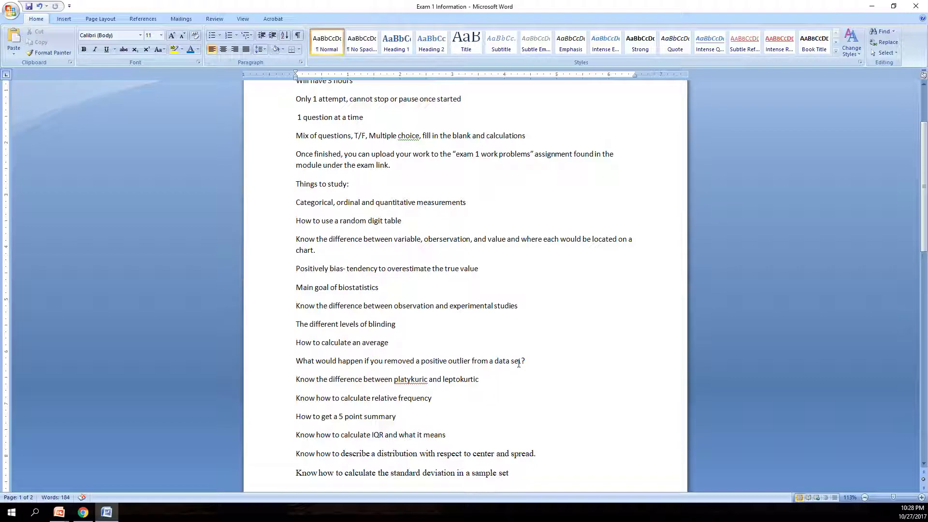
pyautogui.moveTo(458, 416)
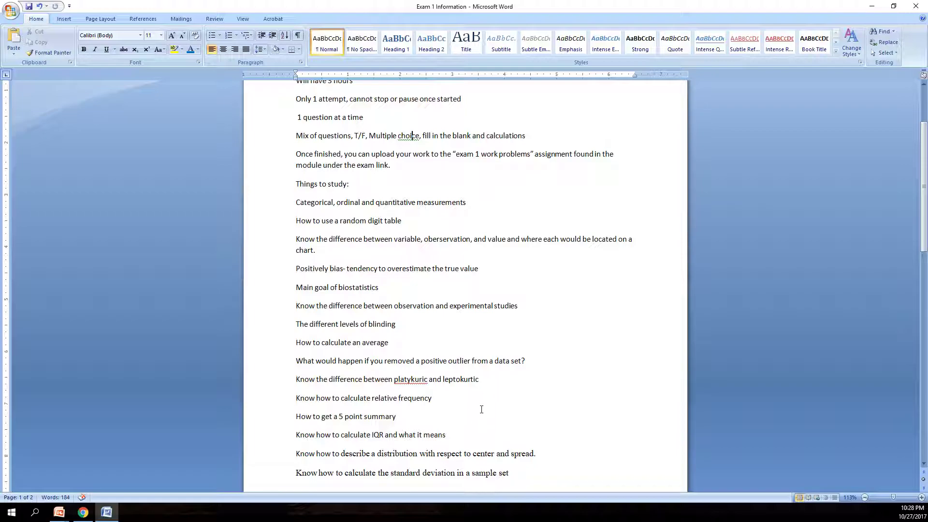
pyautogui.moveTo(623, 407)
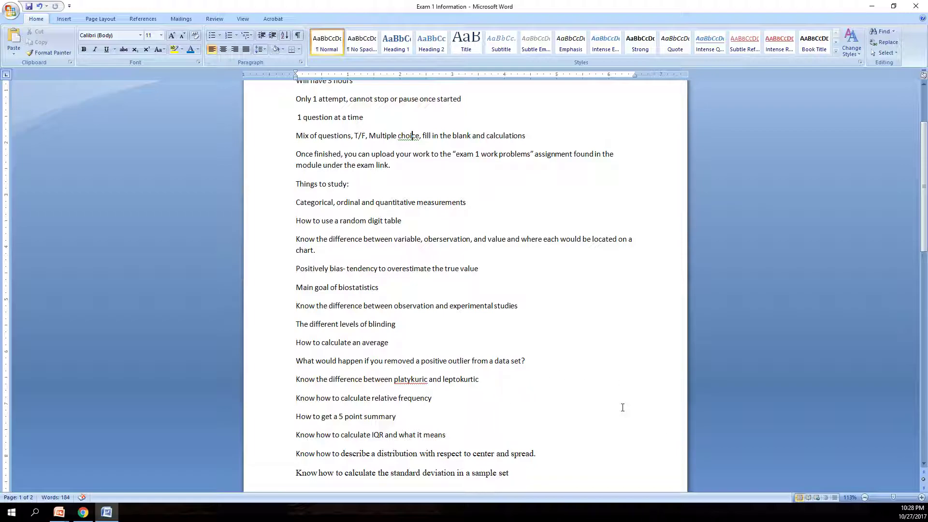
pyautogui.moveTo(590, 401)
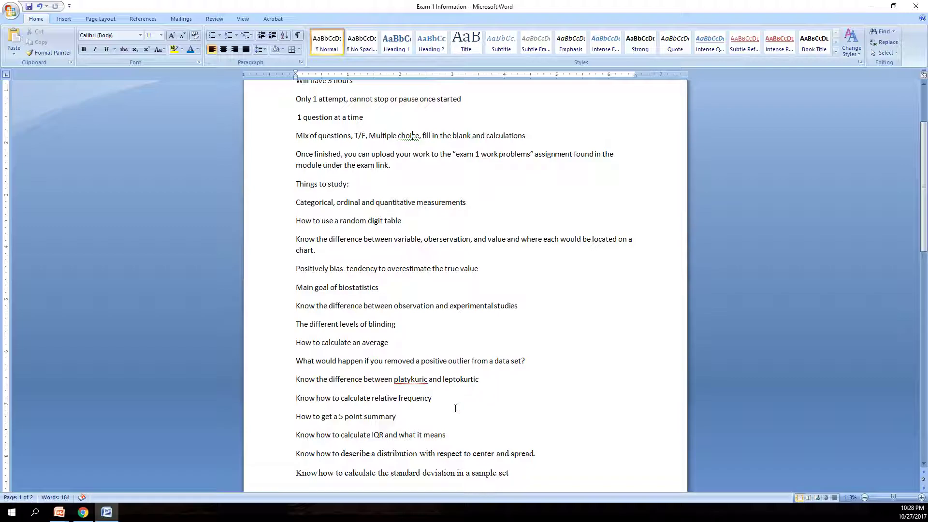
pyautogui.moveTo(444, 412)
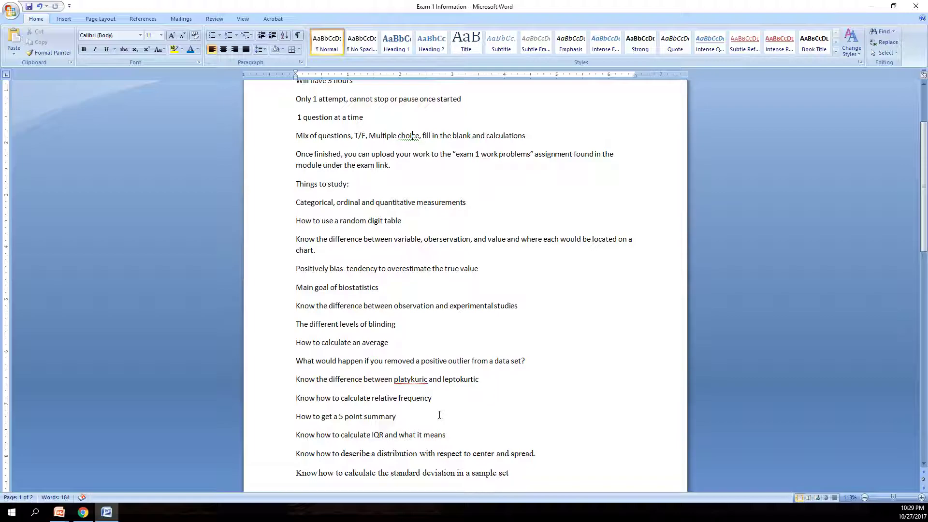
pyautogui.moveTo(483, 400)
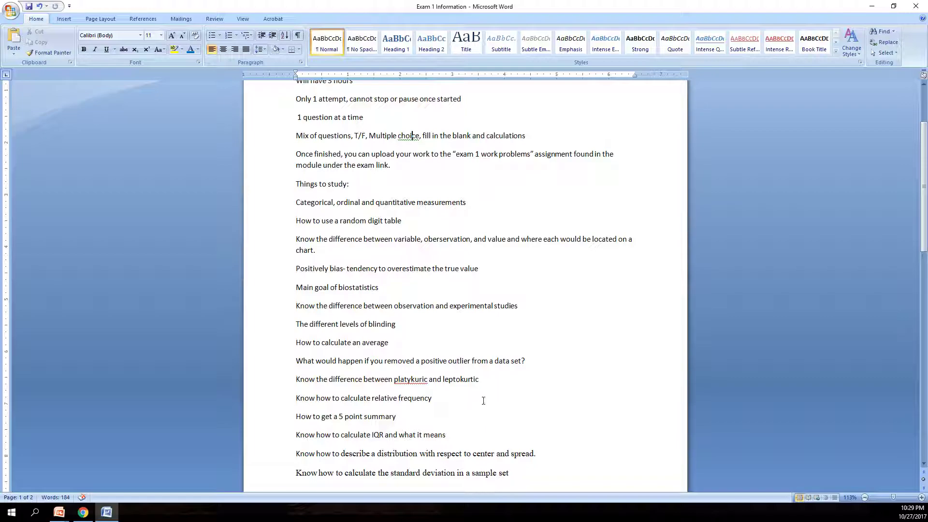
pyautogui.scroll(-3)
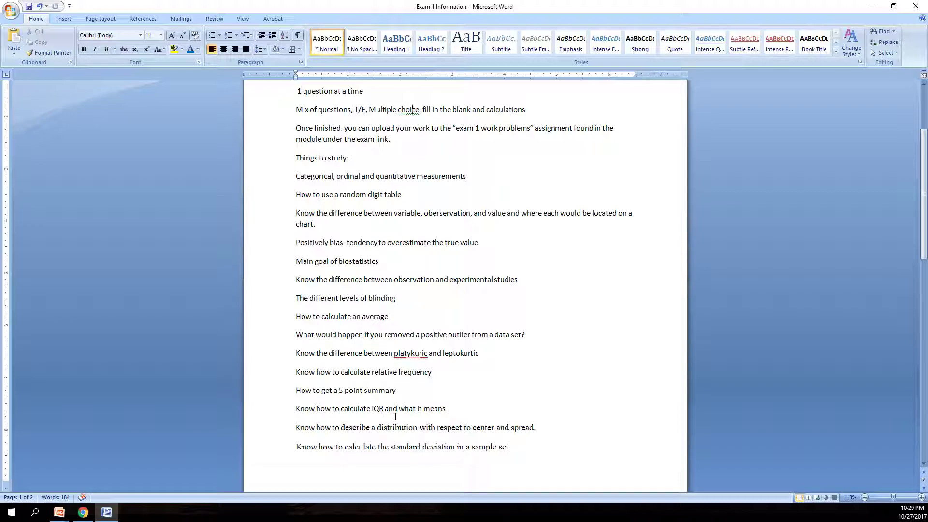
pyautogui.moveTo(408, 416)
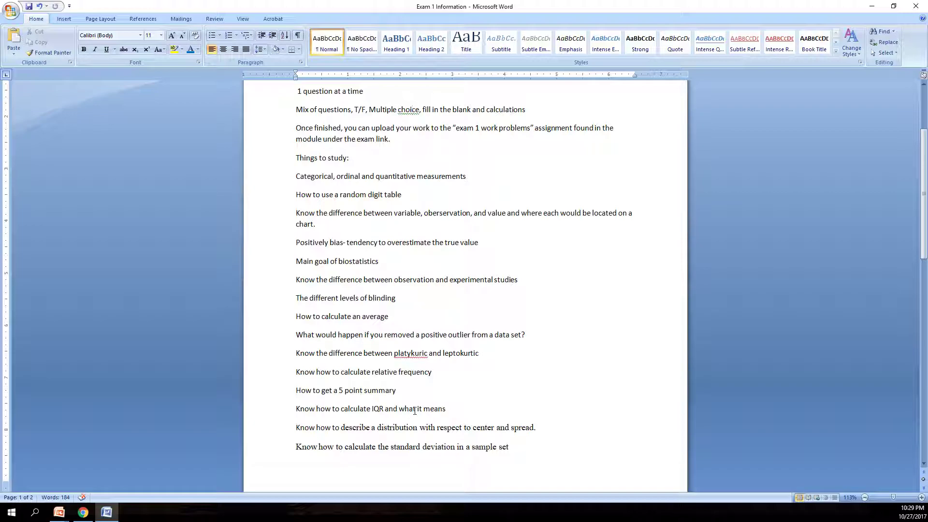
pyautogui.scroll(-3)
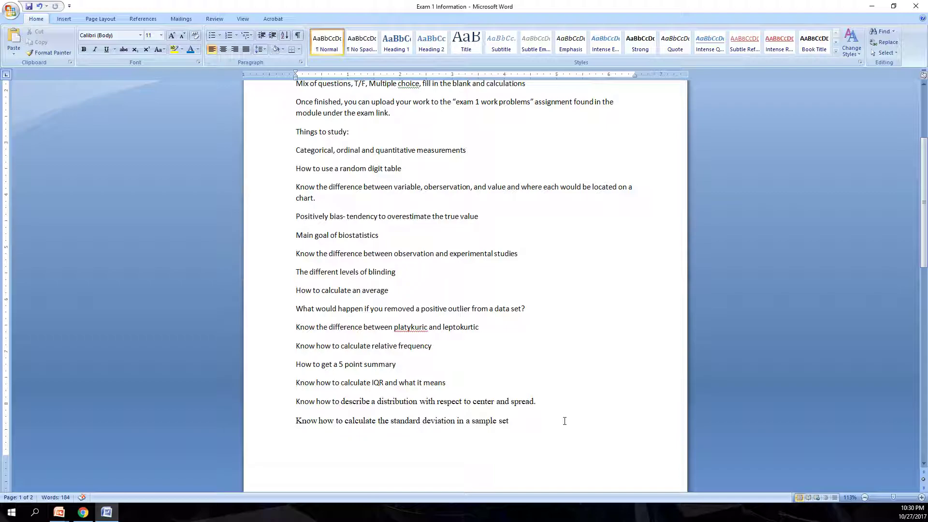
pyautogui.scroll(-3)
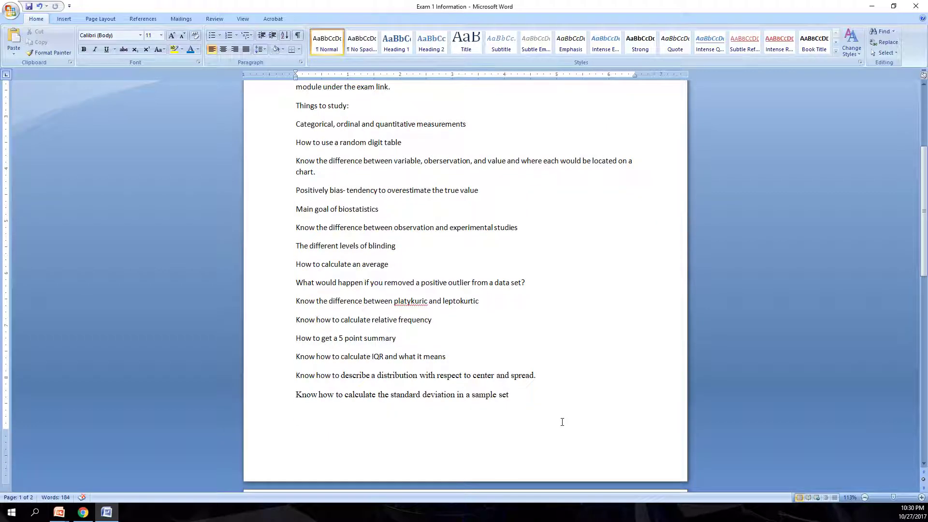
pyautogui.scroll(-3)
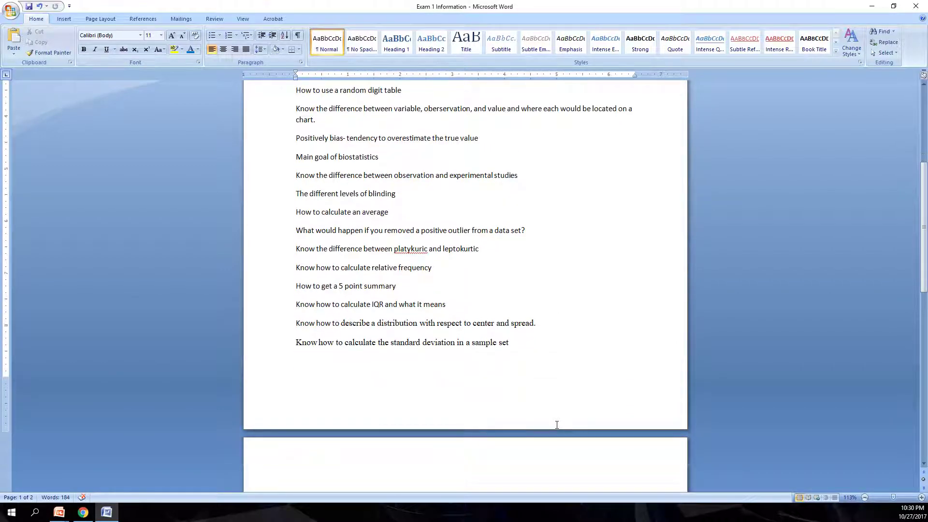
pyautogui.moveTo(505, 461)
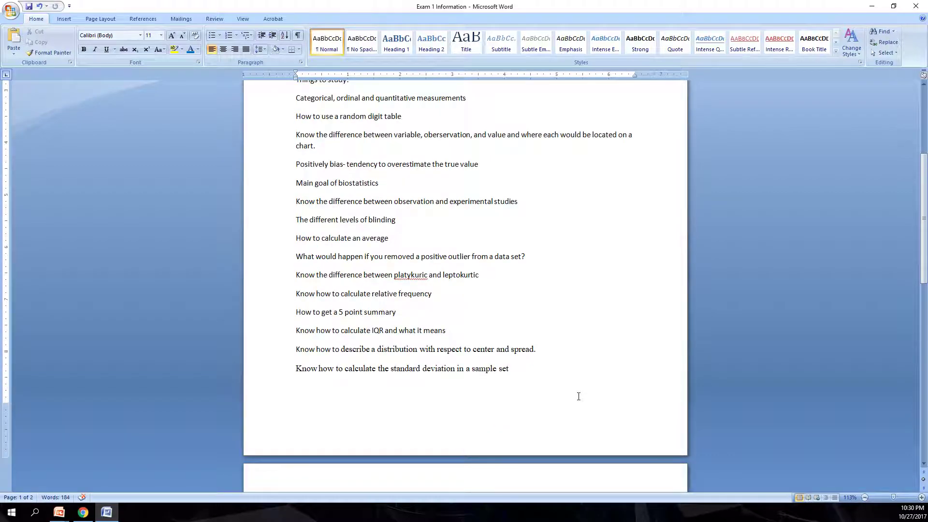
pyautogui.scroll(3)
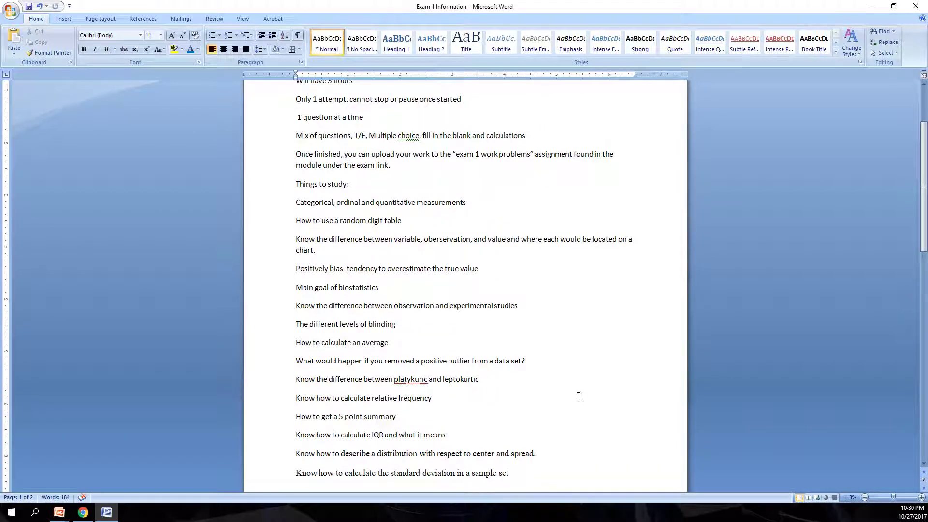
pyautogui.scroll(3)
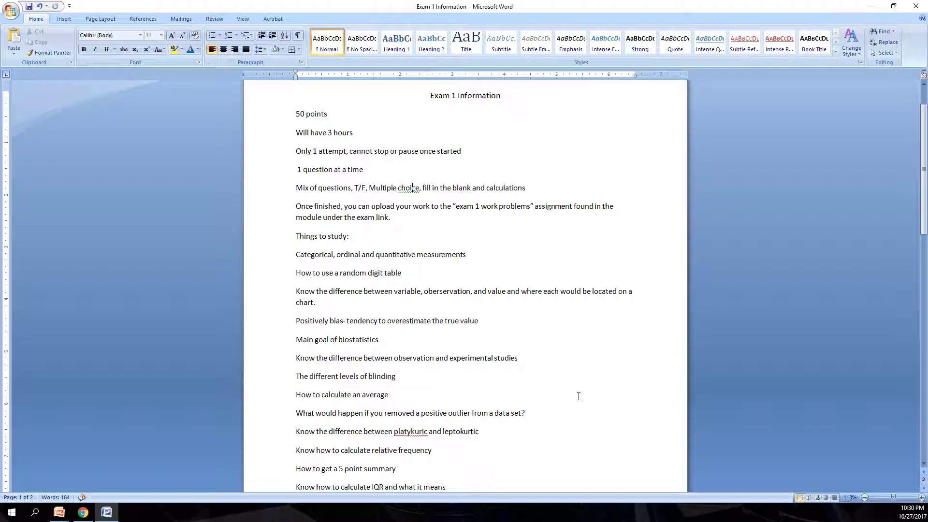
pyautogui.scroll(3)
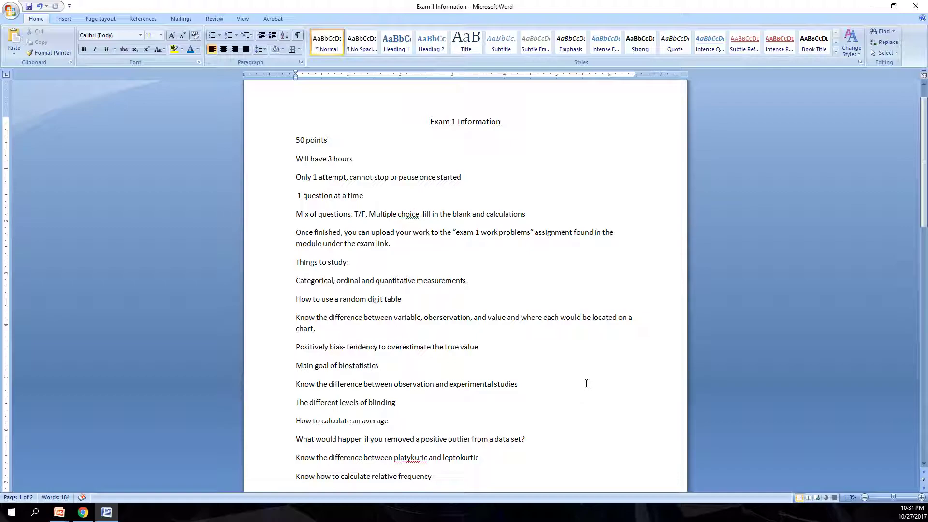
pyautogui.scroll(-3)
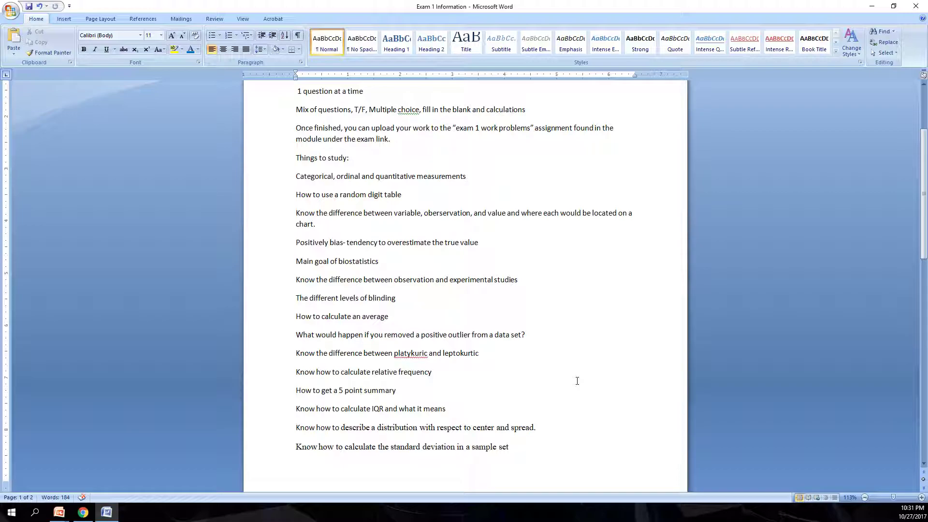
pyautogui.moveTo(577, 378)
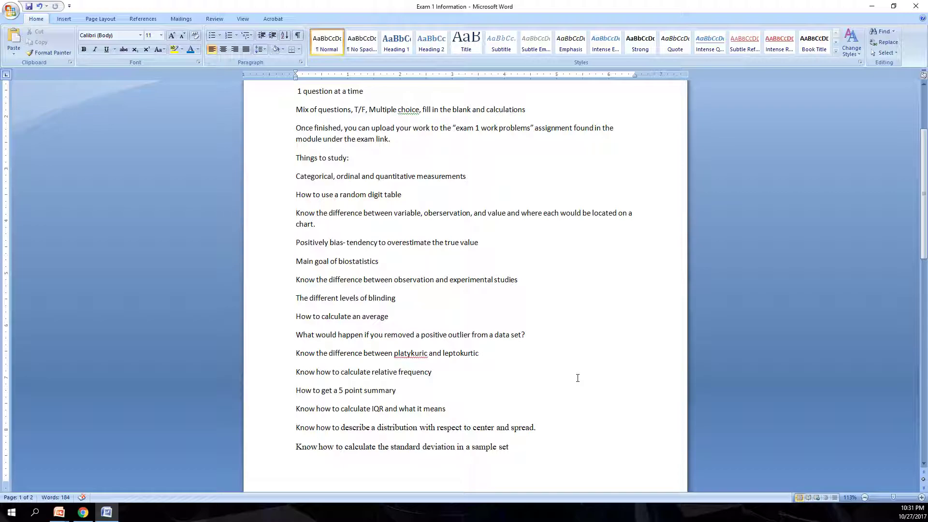
pyautogui.scroll(3)
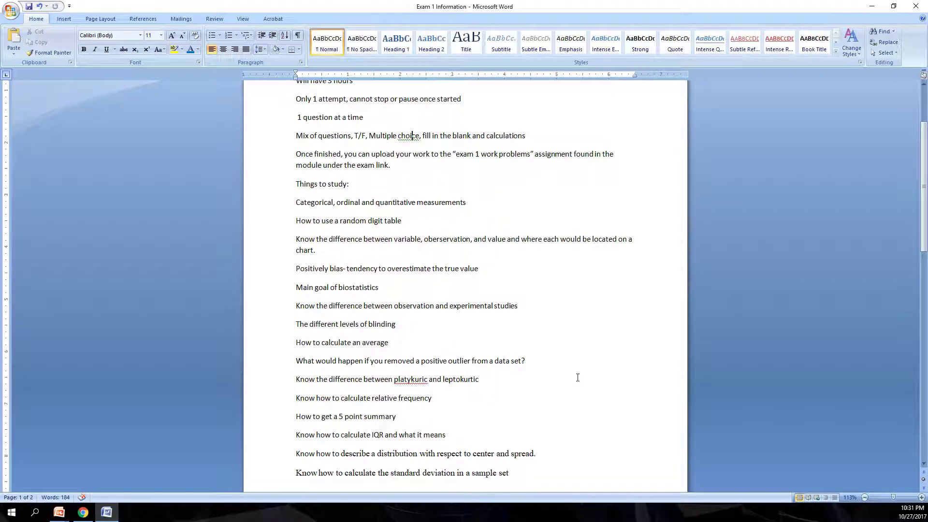
pyautogui.scroll(3)
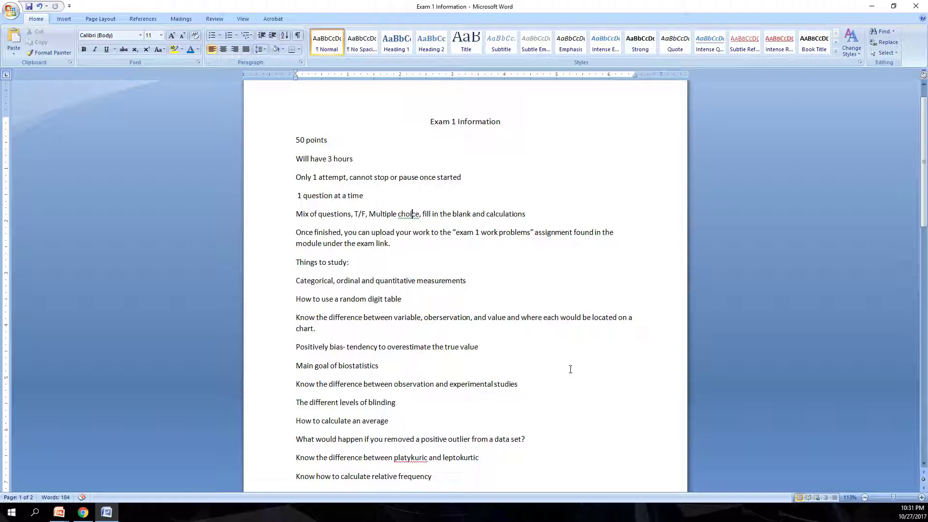
pyautogui.scroll(-3)
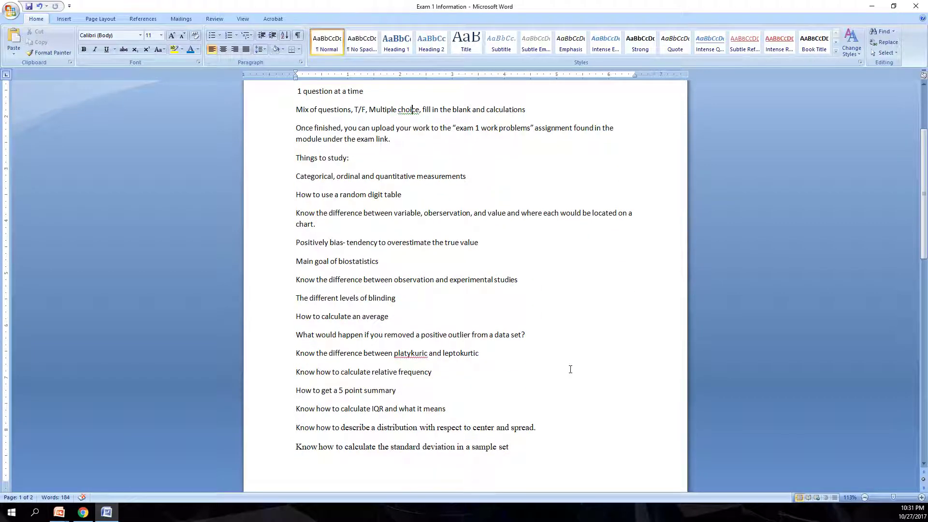